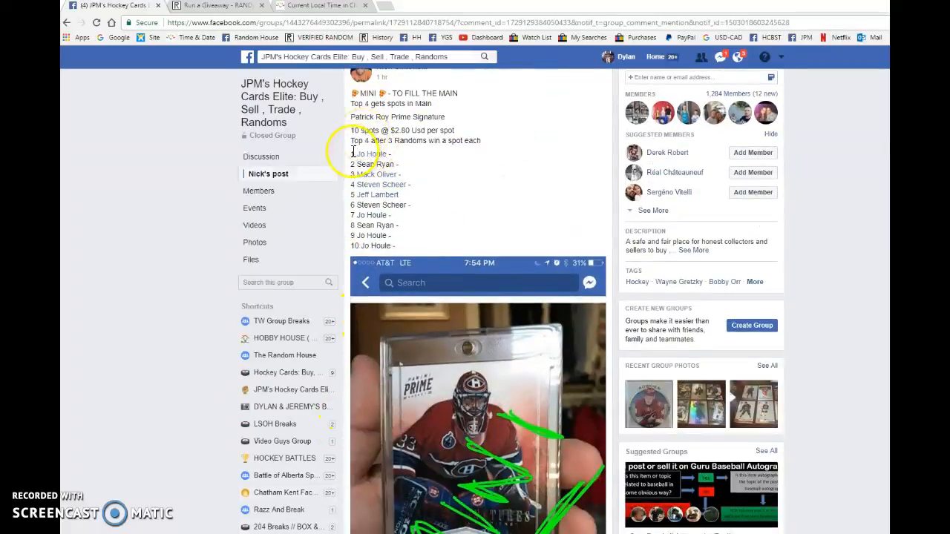
Step: Copy the ten-name spot list from the group post and ready a new comment
drag(355, 153, 393, 247)
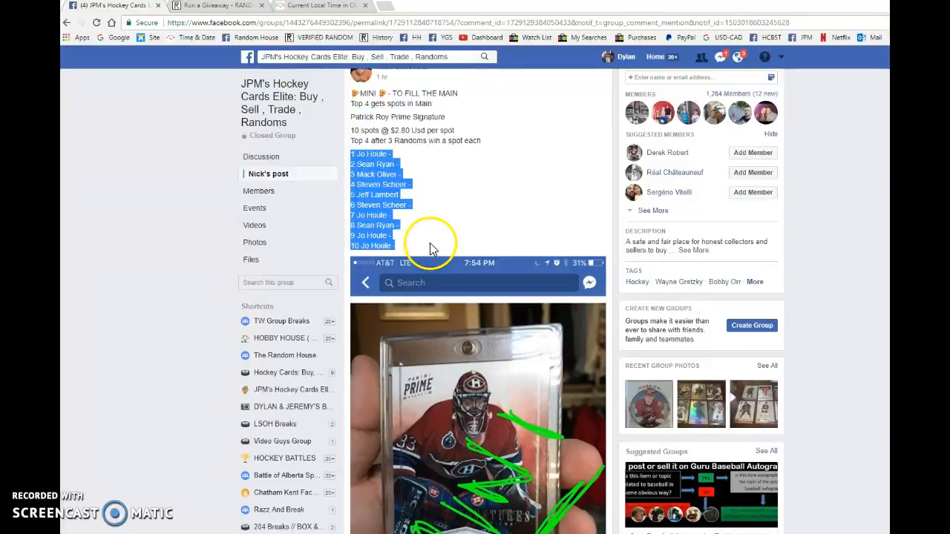
scroll(down, 3)
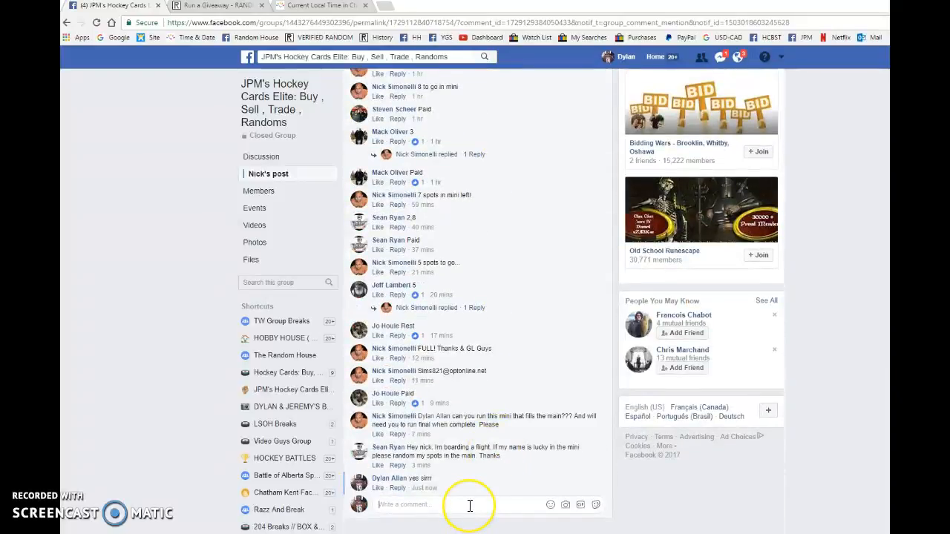
click(215, 6)
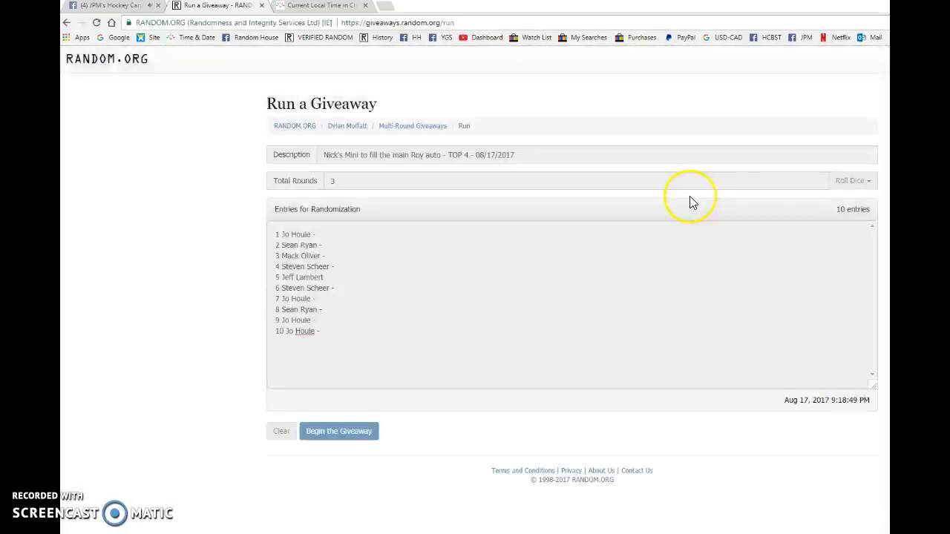
Step: Begin randomizing the ten entries and share the round's timestamp in the group post
click(338, 430)
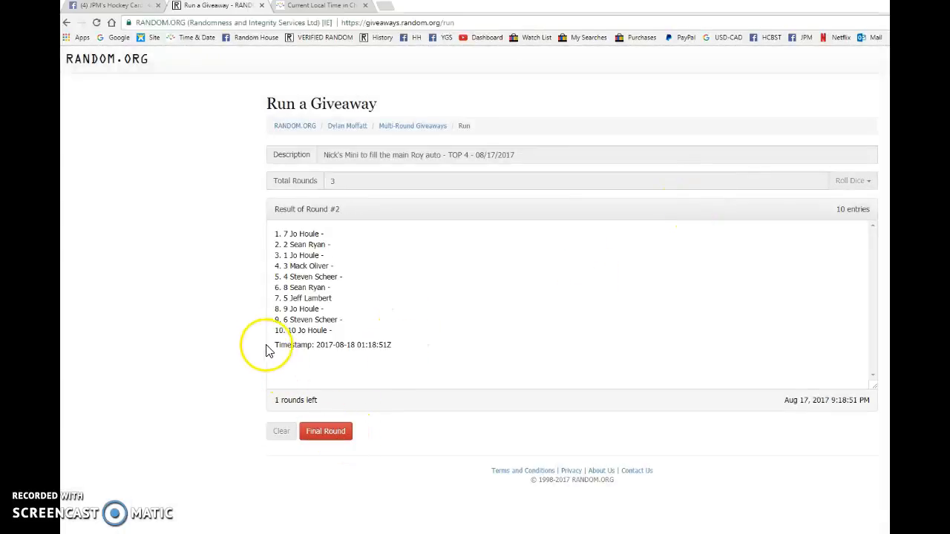
click(111, 6)
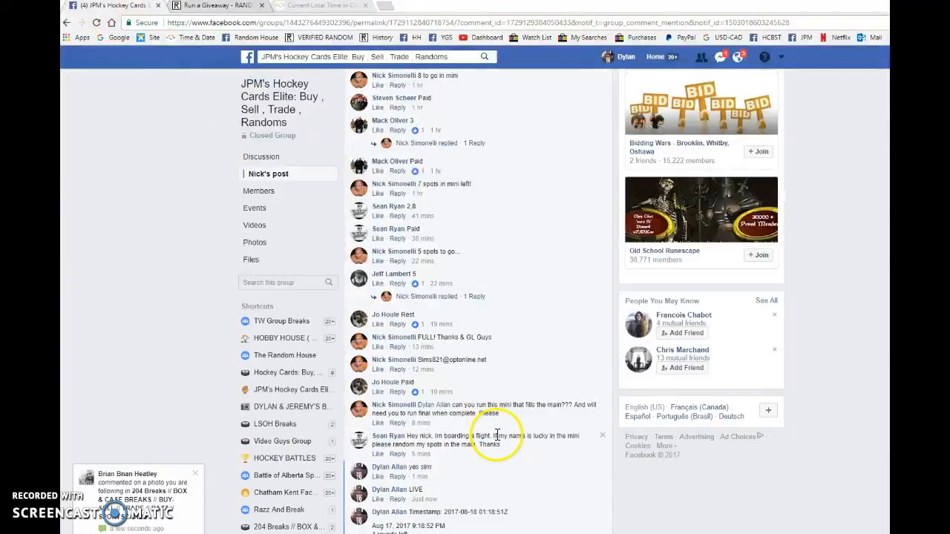
scroll(down, 3)
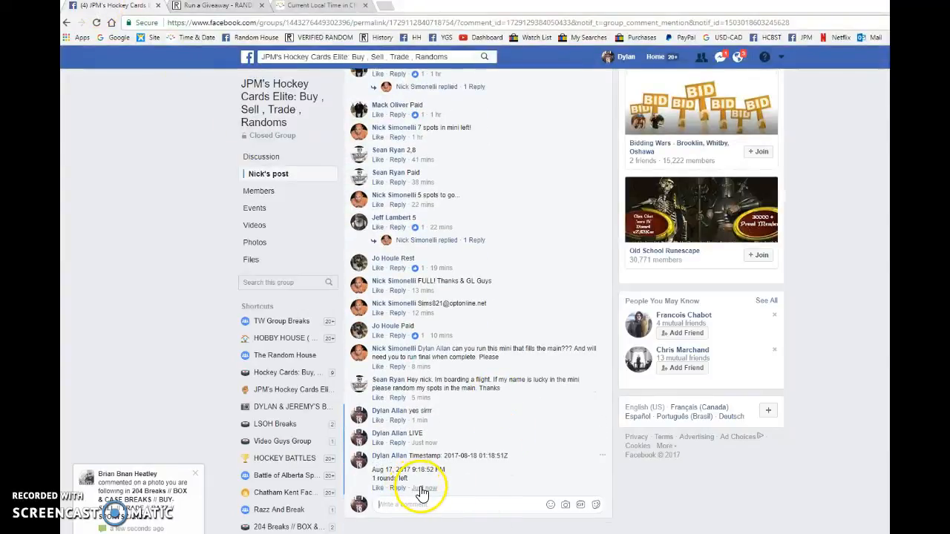
click(217, 6)
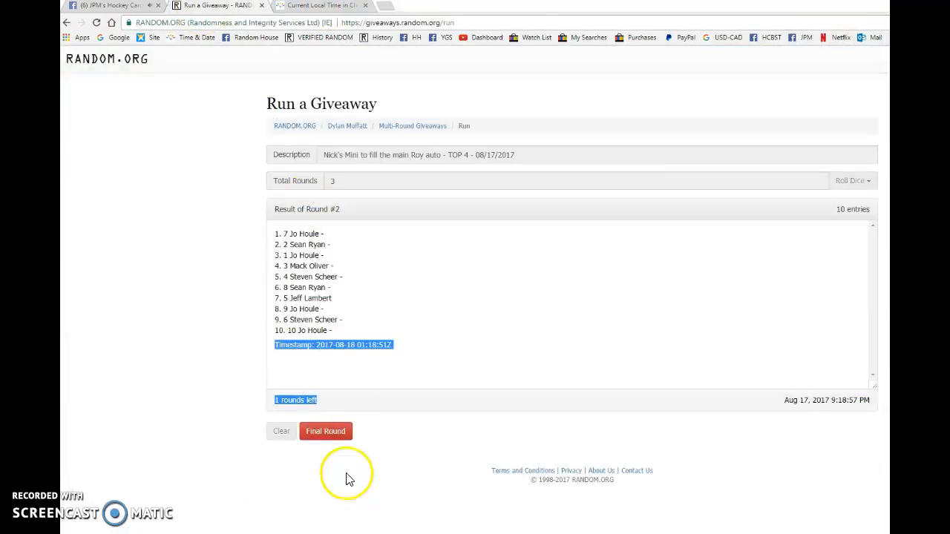
Step: Run the final round and select its top four result names
click(325, 431)
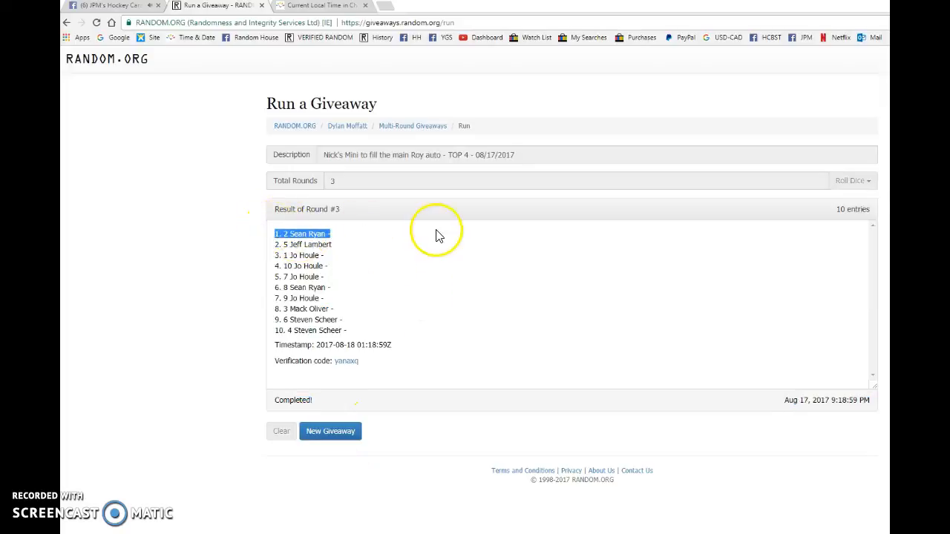
drag(303, 235, 302, 266)
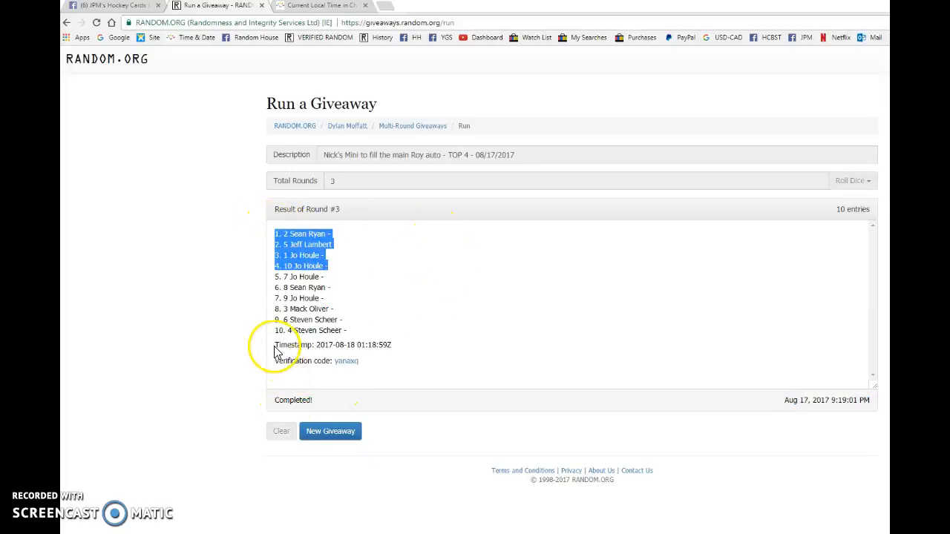
Step: Post round three's timestamp, verification code and completion note, then a 'DONE' comment
click(111, 6)
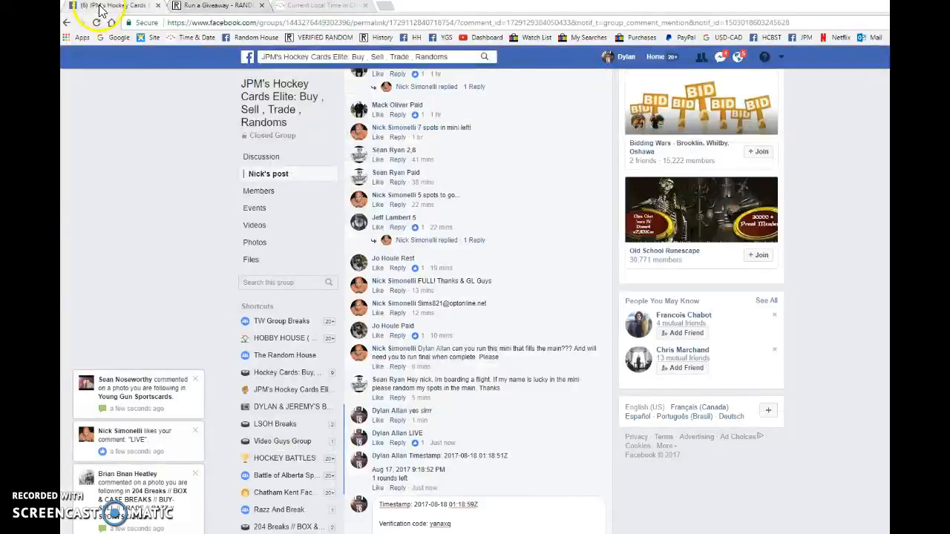
scroll(down, 3)
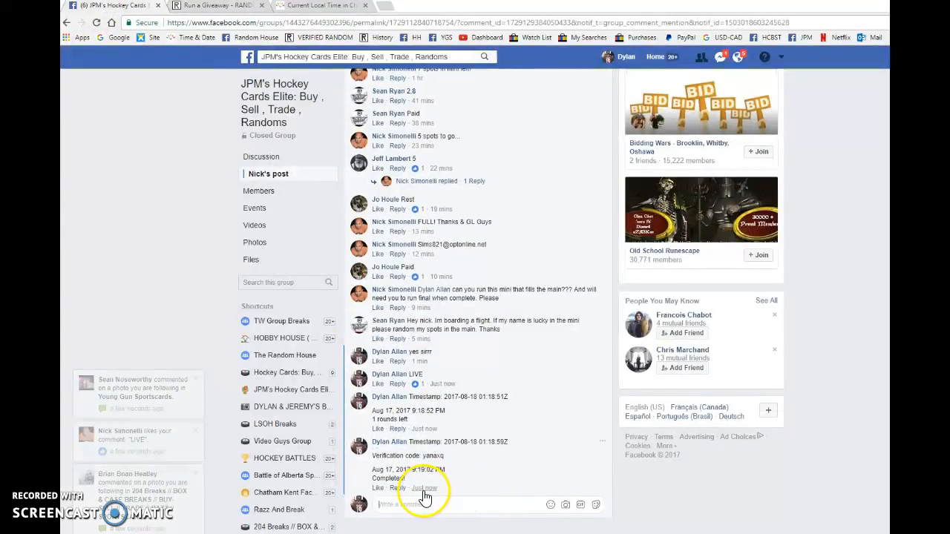
click(215, 6)
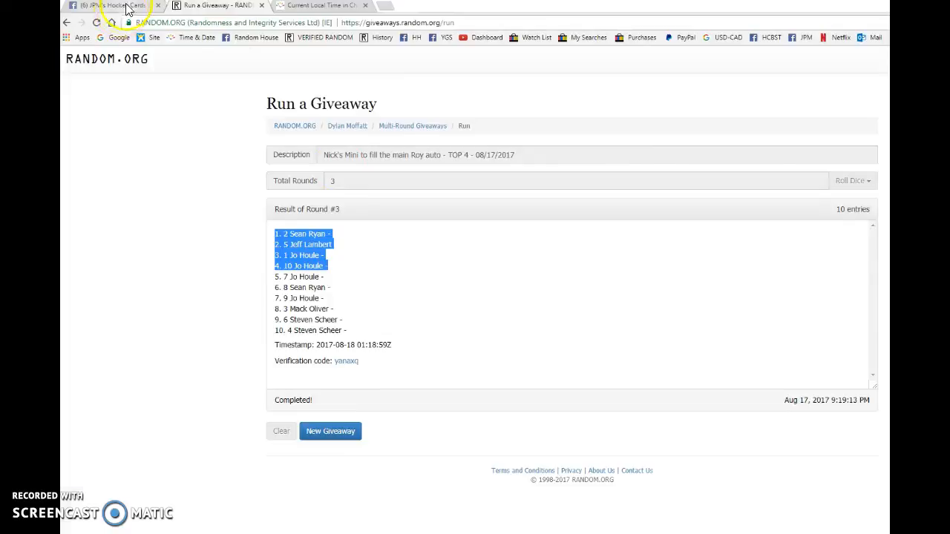
click(111, 6)
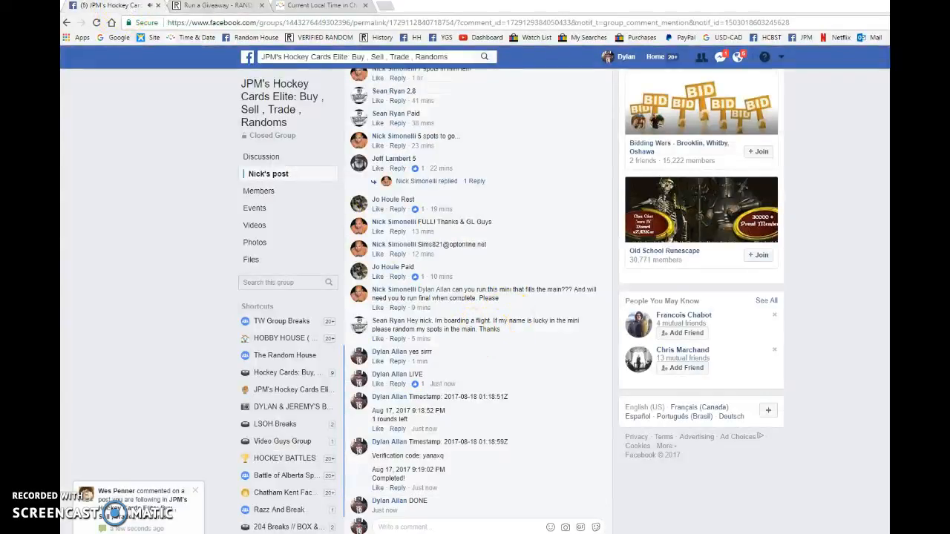